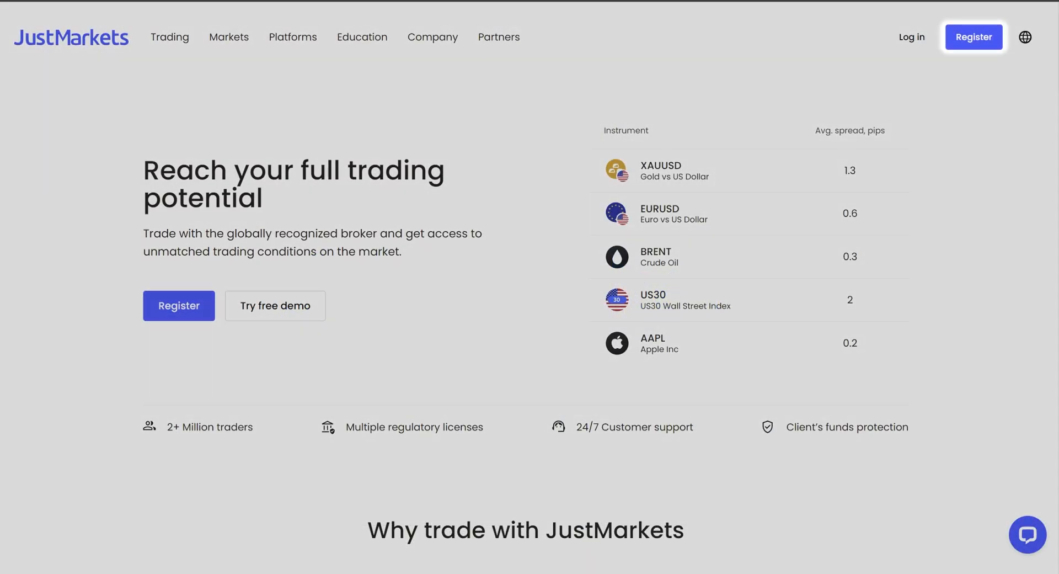
# Fill the registration form with South Africa as residence, an email address and a password
pyautogui.click(973, 36)
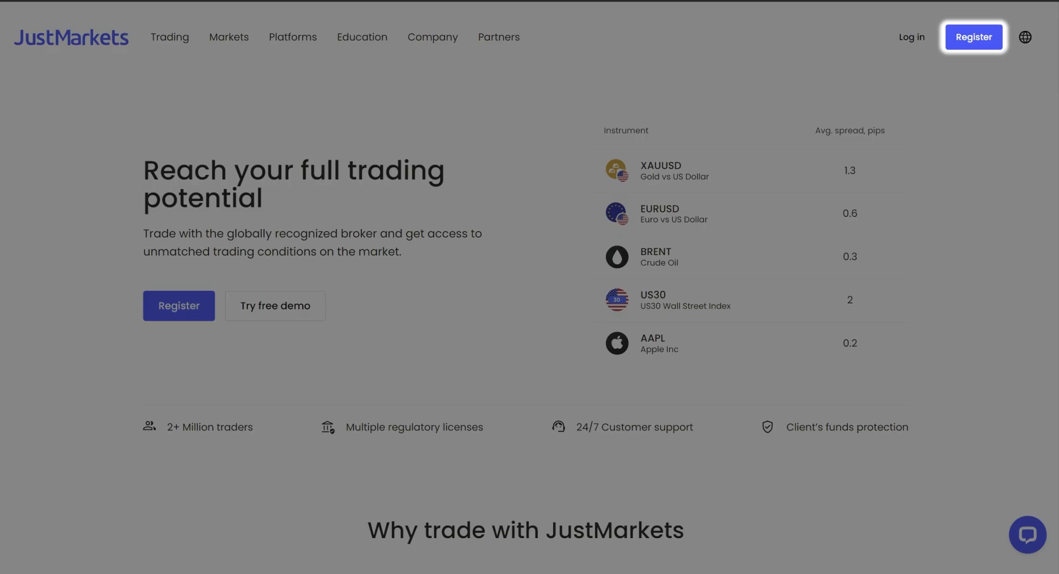
pyautogui.moveTo(977, 86)
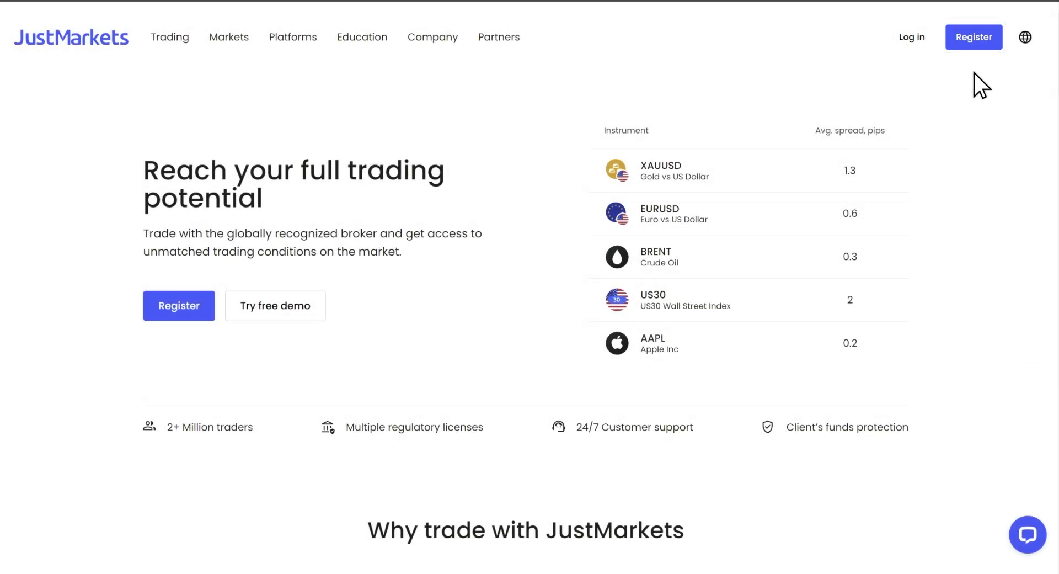
pyautogui.click(973, 38)
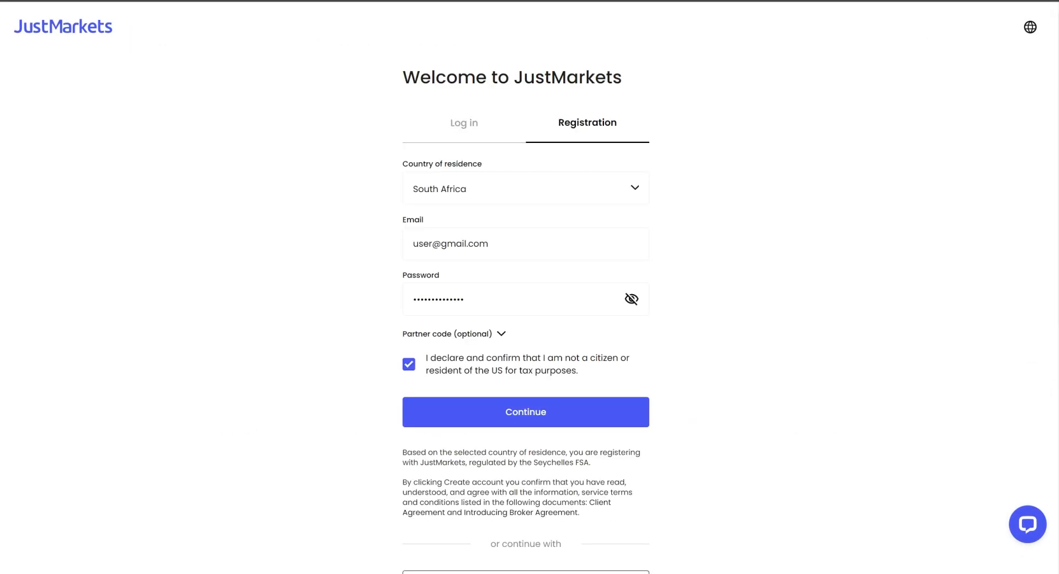
pyautogui.click(525, 189)
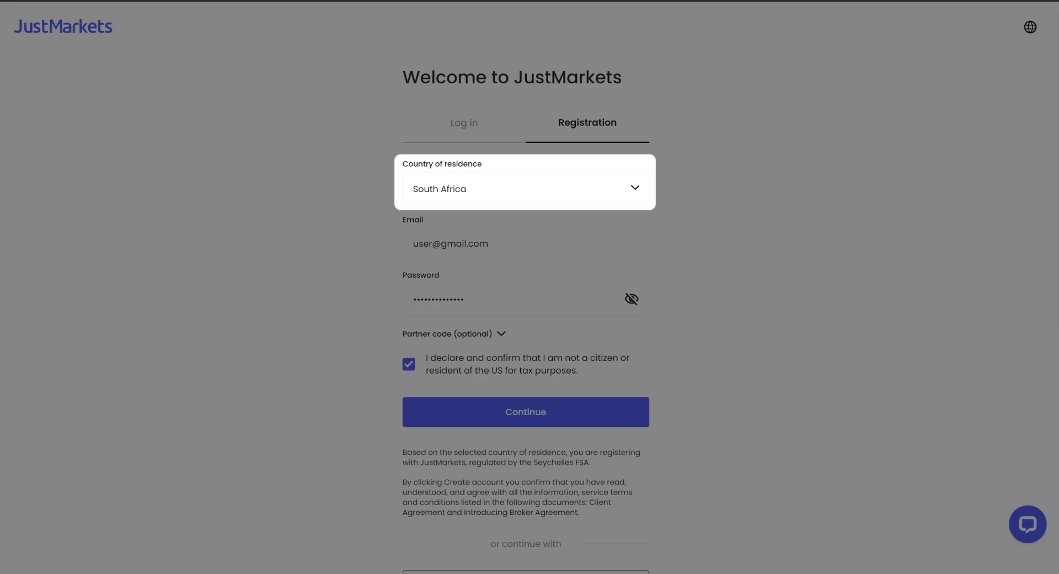
pyautogui.click(525, 244)
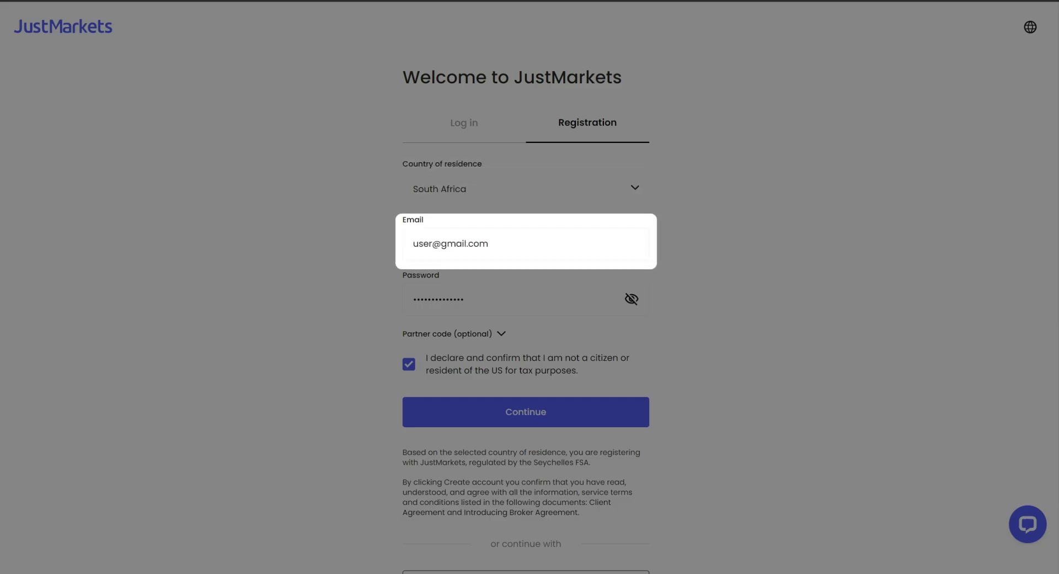
pyautogui.click(525, 299)
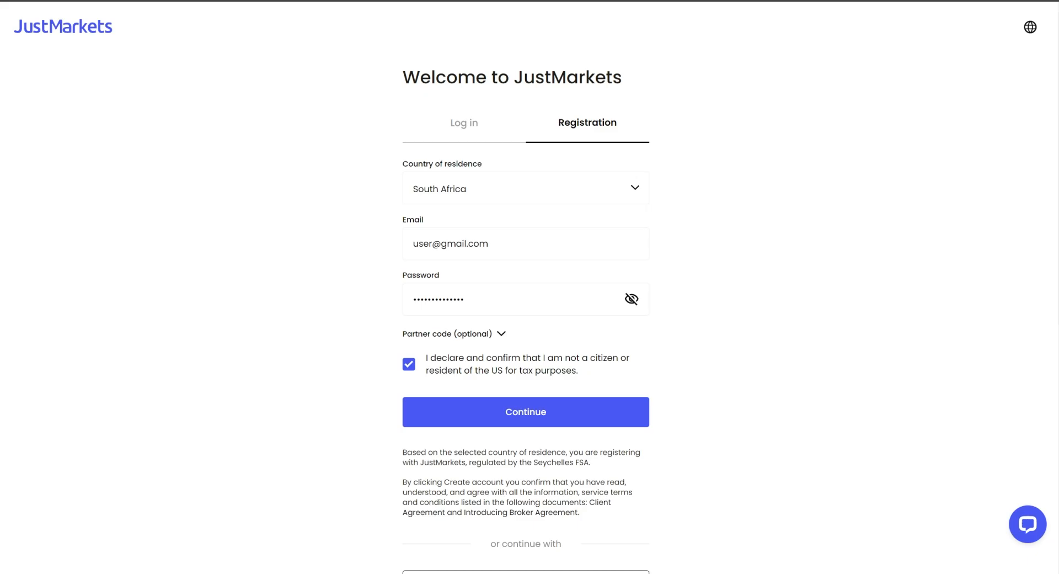
# Submit registration to create the JustMarkets-Live account, then go to Funding
pyautogui.click(525, 412)
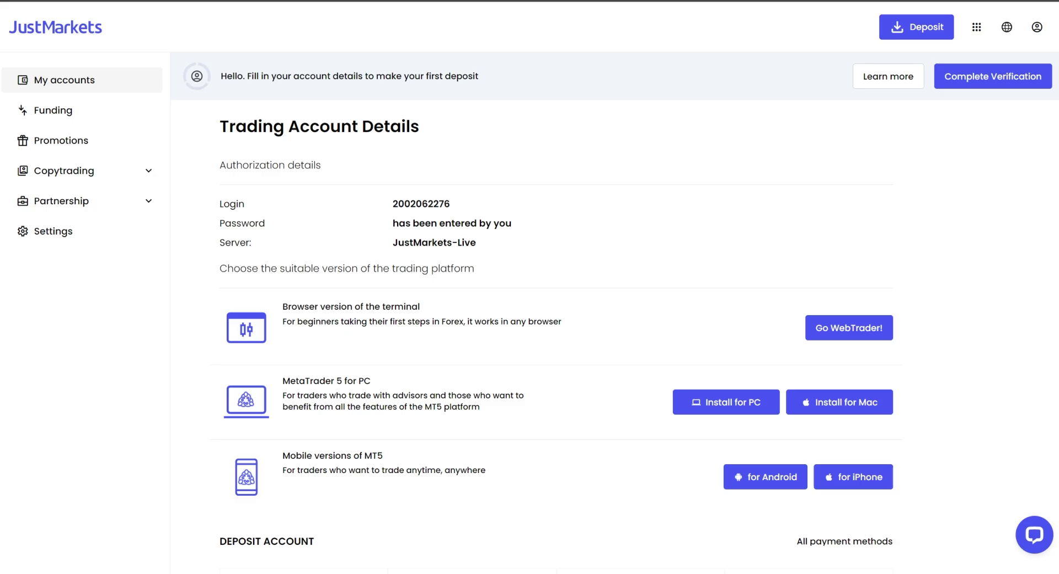
pyautogui.click(52, 110)
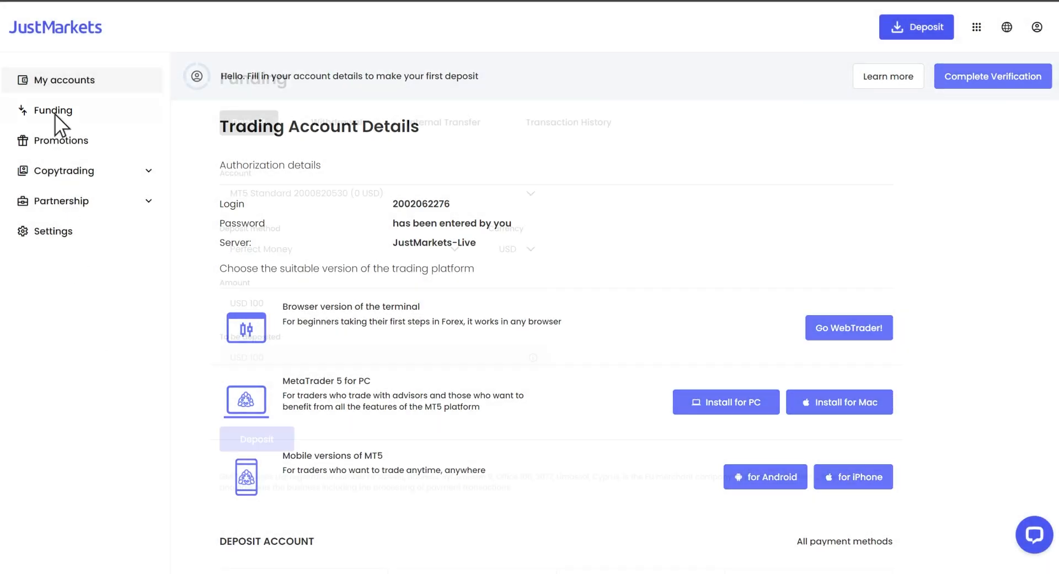
# Deposit USD 100 via Perfect Money into the MT5 Standard account
pyautogui.click(53, 110)
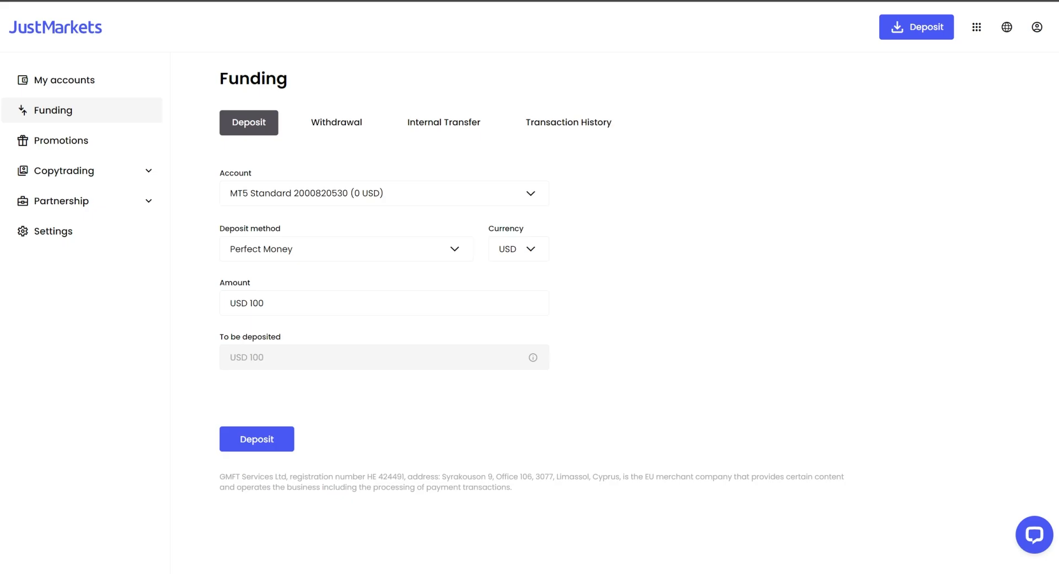
pyautogui.click(384, 193)
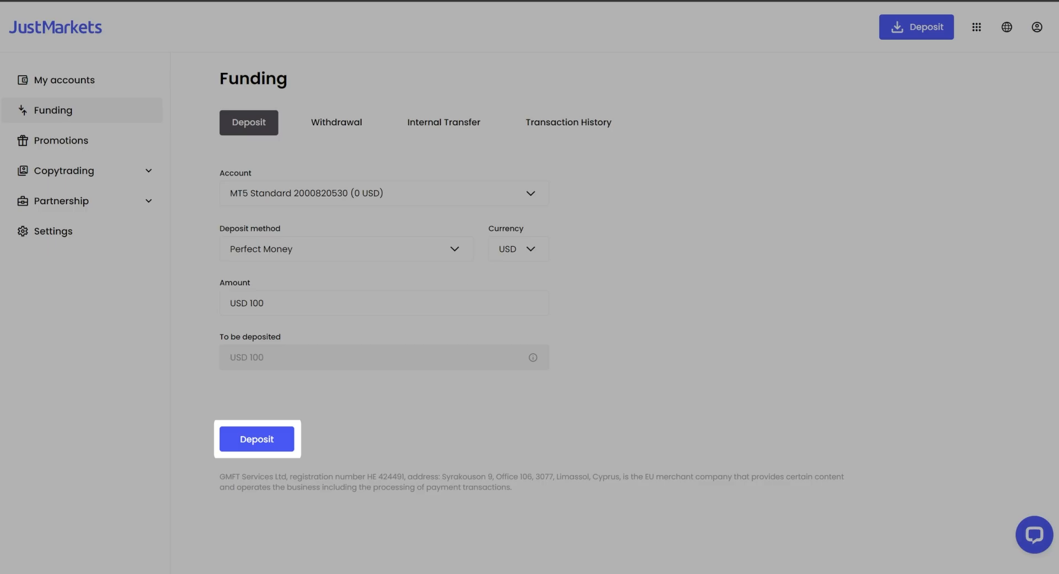
pyautogui.click(256, 439)
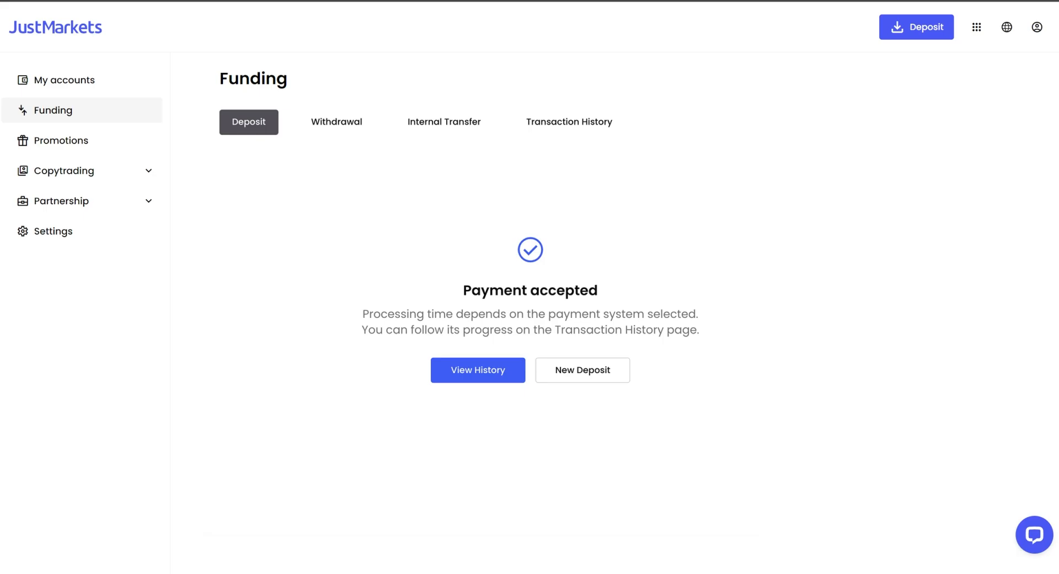
# Return to My accounts listing the real MT5 Standard account at 0.00 USD
pyautogui.click(64, 80)
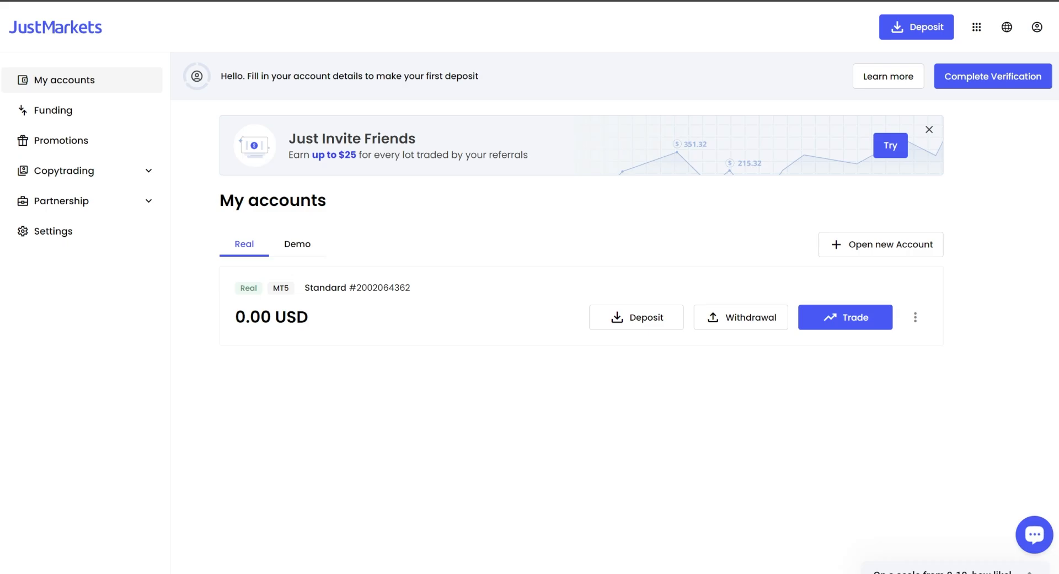
pyautogui.moveTo(851, 386)
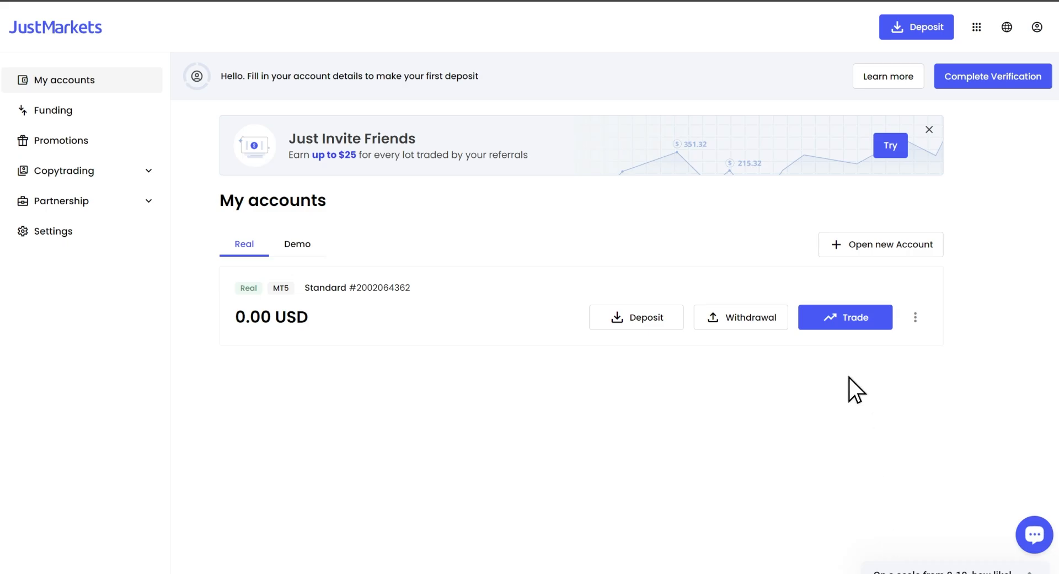
# Bring up the real Standard account's trading data with its WebTrader login option
pyautogui.click(845, 317)
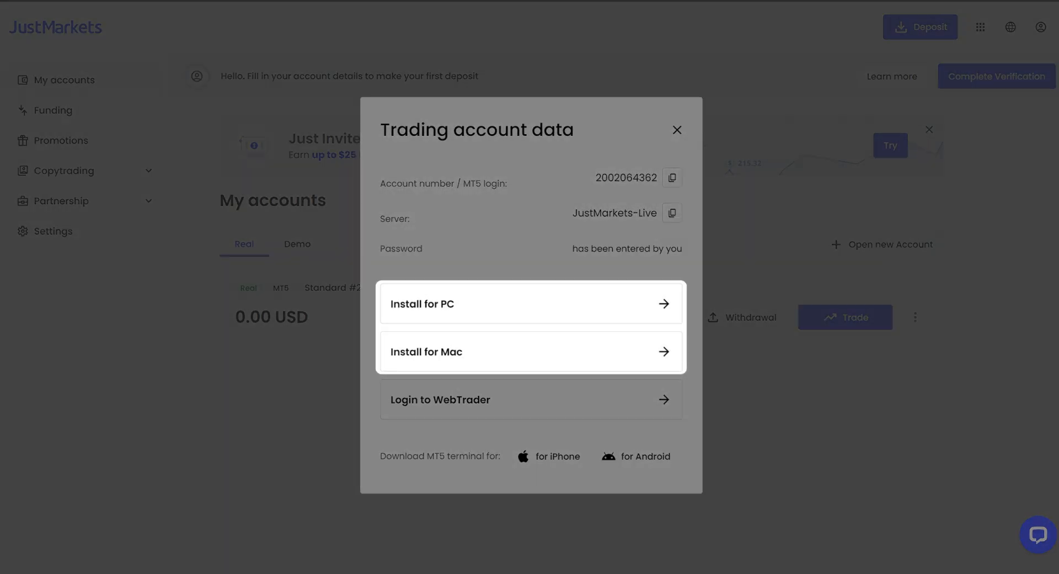
pyautogui.moveTo(530, 399)
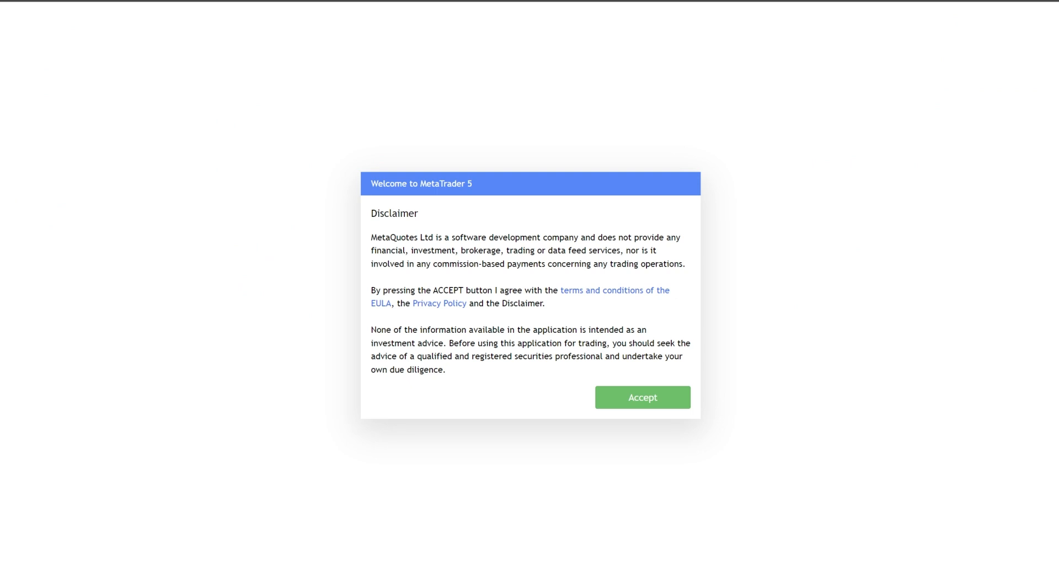
# Accept the disclaimer and connect to the JustMarkets-Live login with Save password on
pyautogui.click(642, 397)
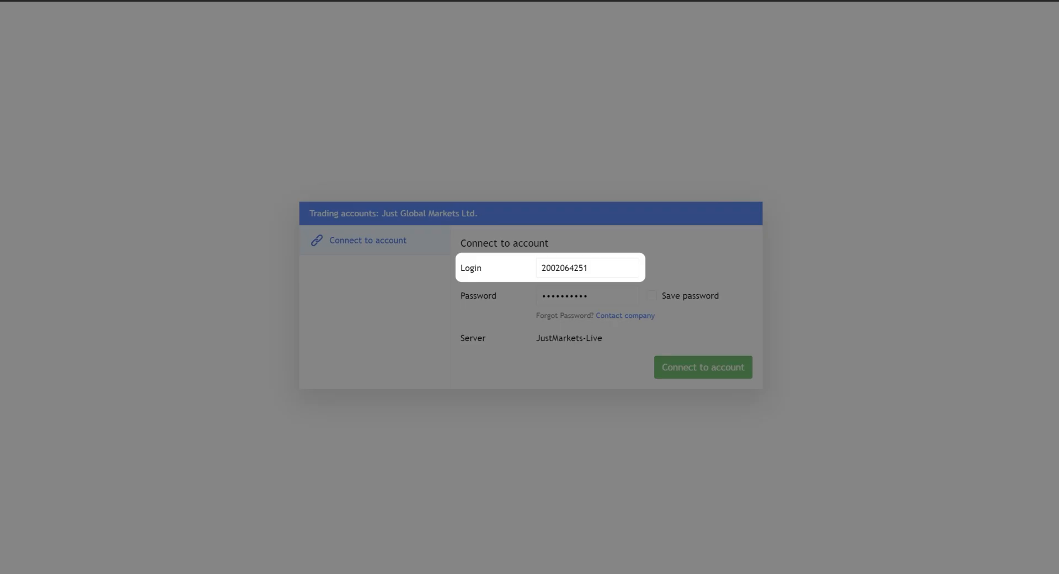
pyautogui.click(587, 295)
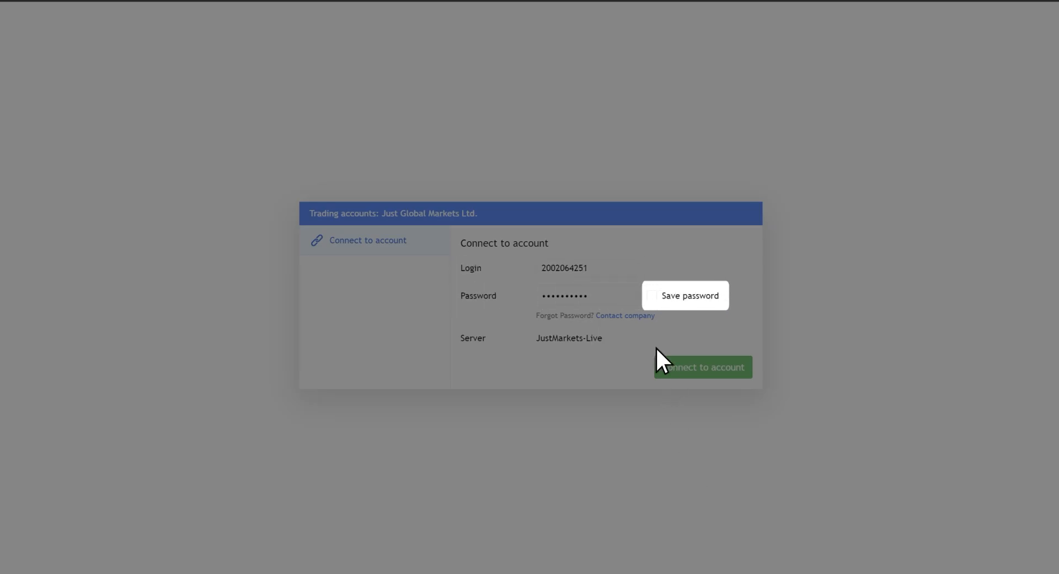
pyautogui.click(652, 296)
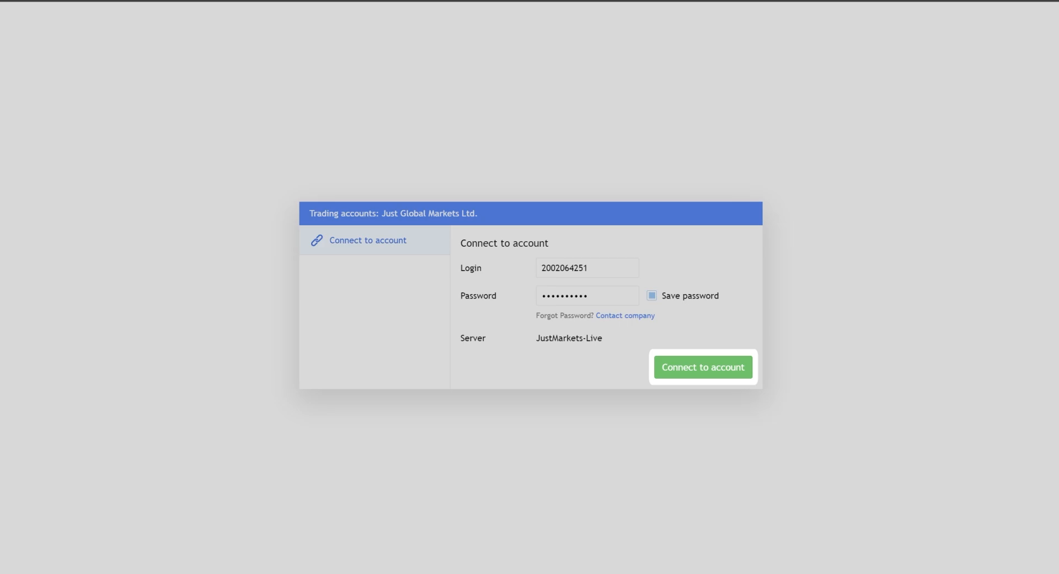
pyautogui.click(703, 368)
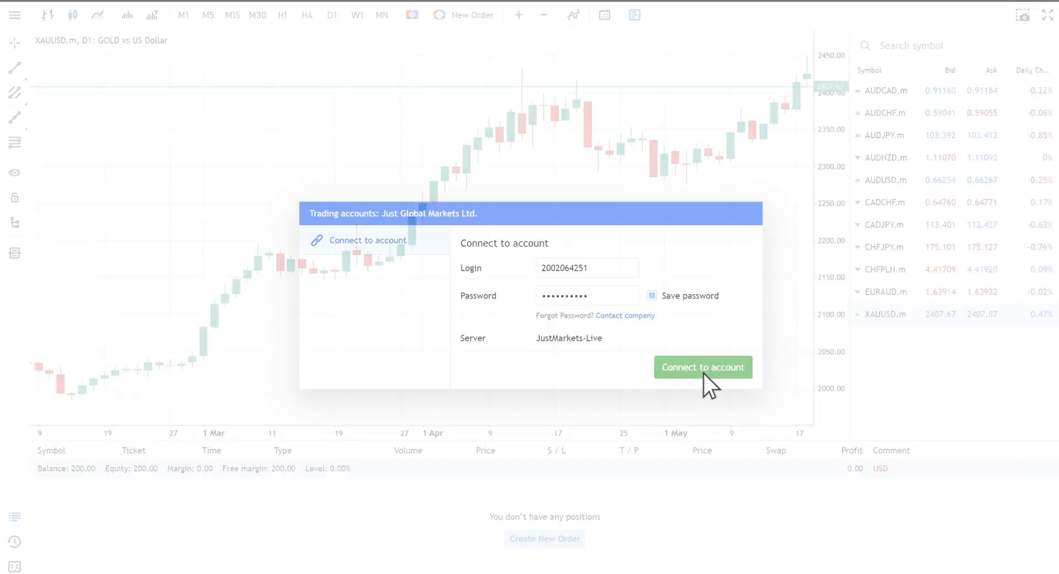
# Confirm the connection so the XAUUSD.m daily chart and 200.00 balance load
pyautogui.click(702, 367)
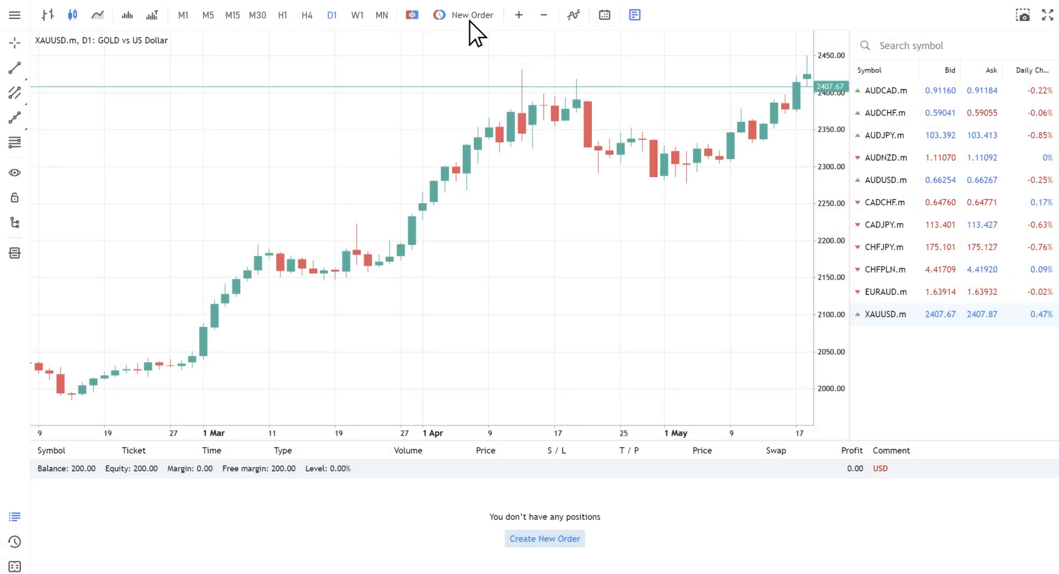
# Buy 1.00 lot XAUUSD.m at market with stop loss 2405 and take profit 2410
pyautogui.click(472, 14)
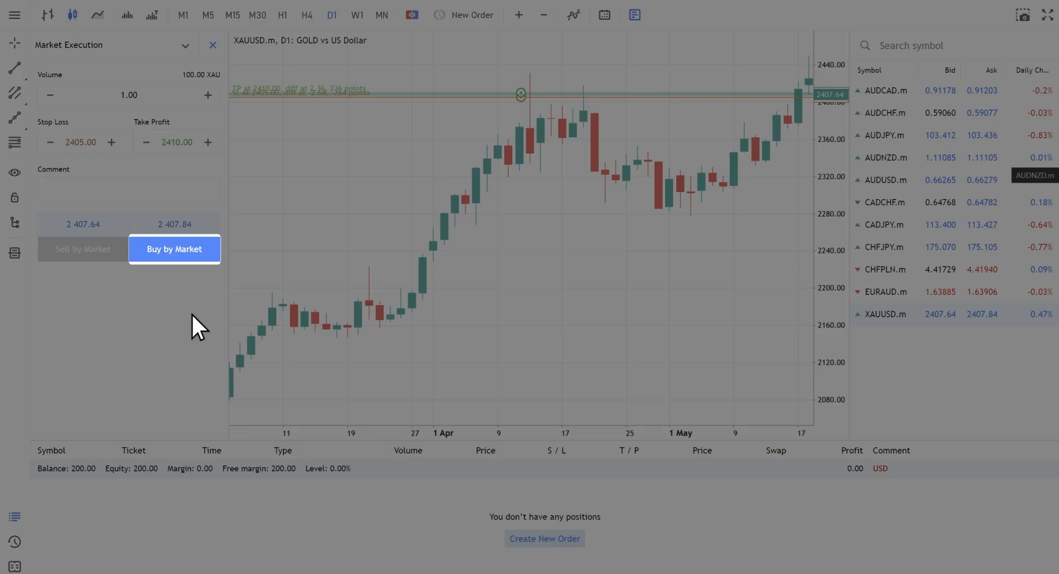
pyautogui.click(174, 250)
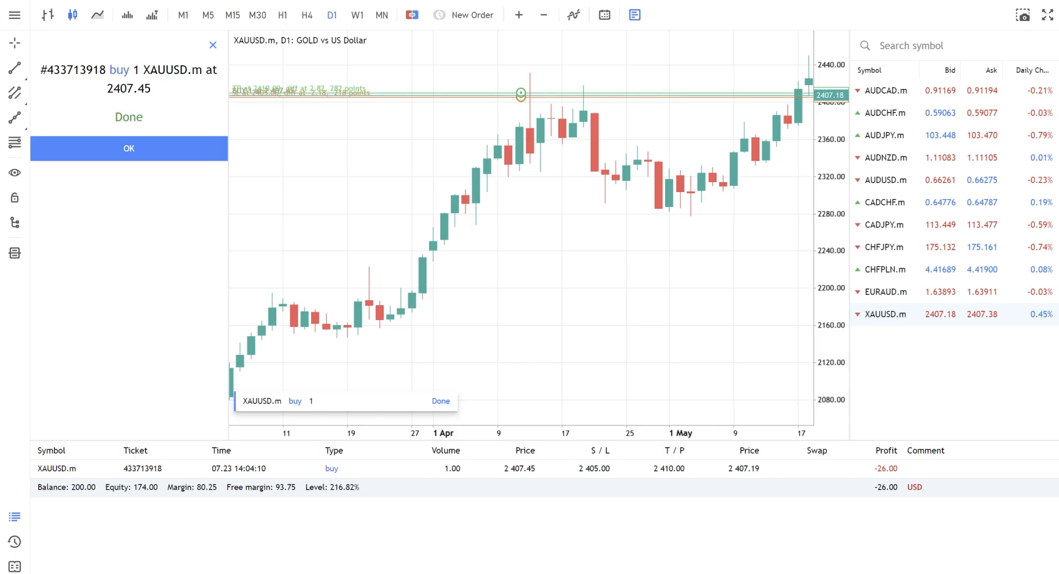